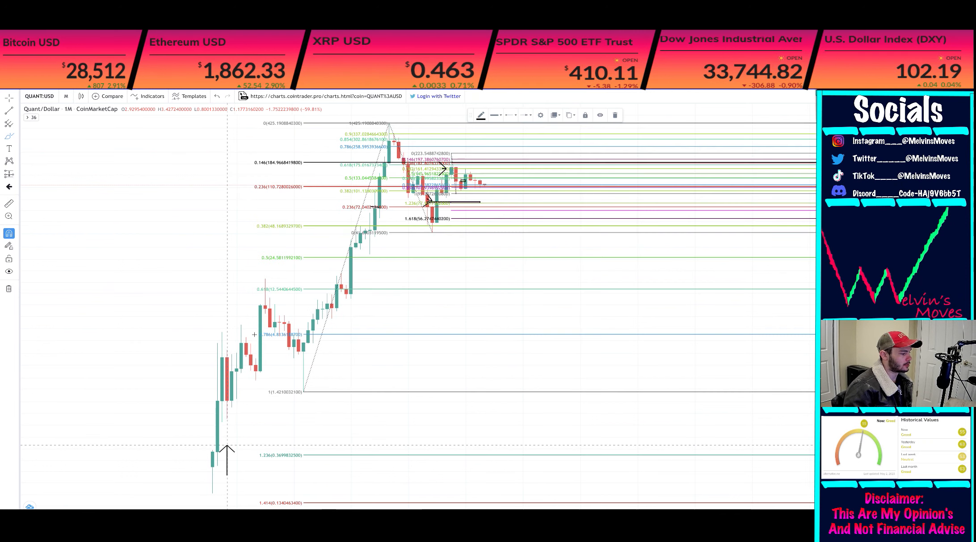
- Set the Quant/USD chart to 1-day candles, draw a peak-to-low arrow, and pan down
left_click_drag(227, 470, 262, 308)
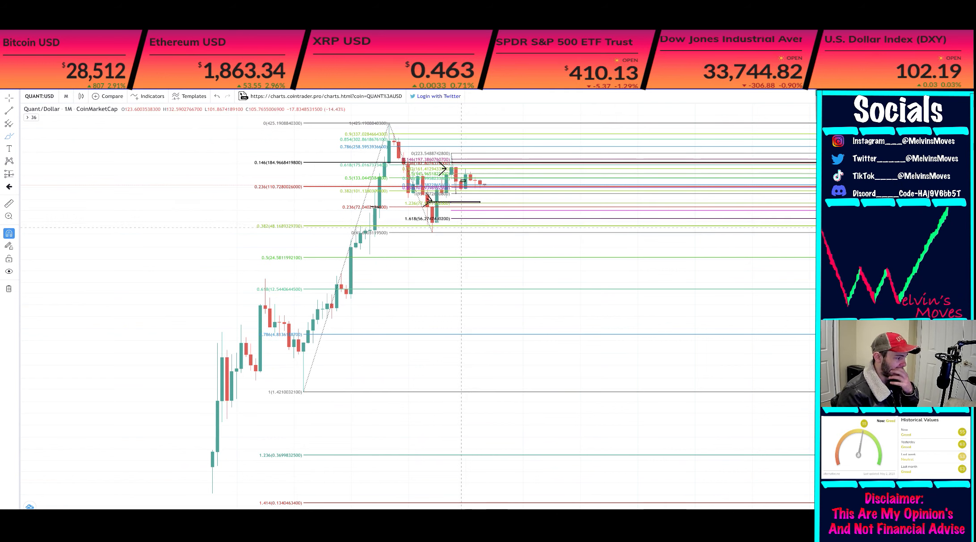
mouse_move(422, 227)
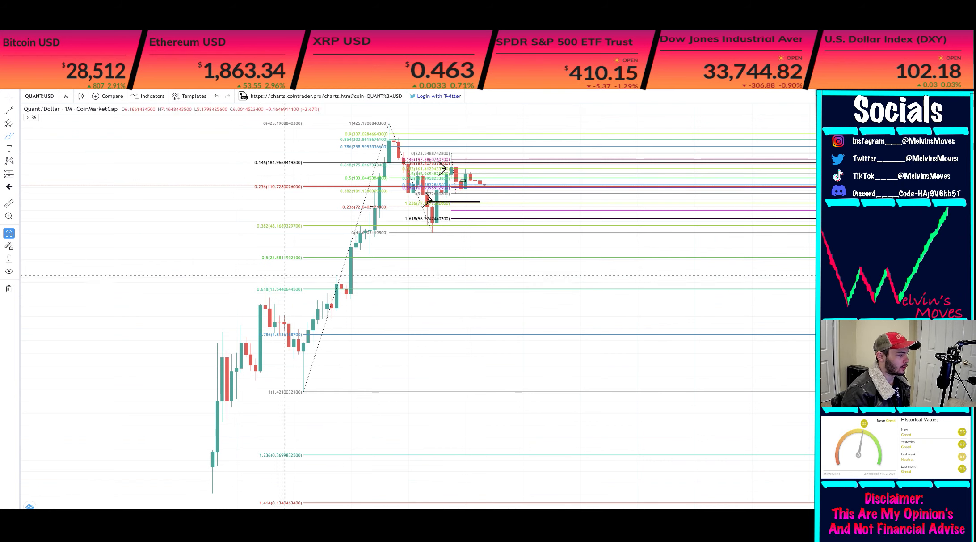
mouse_move(327, 327)
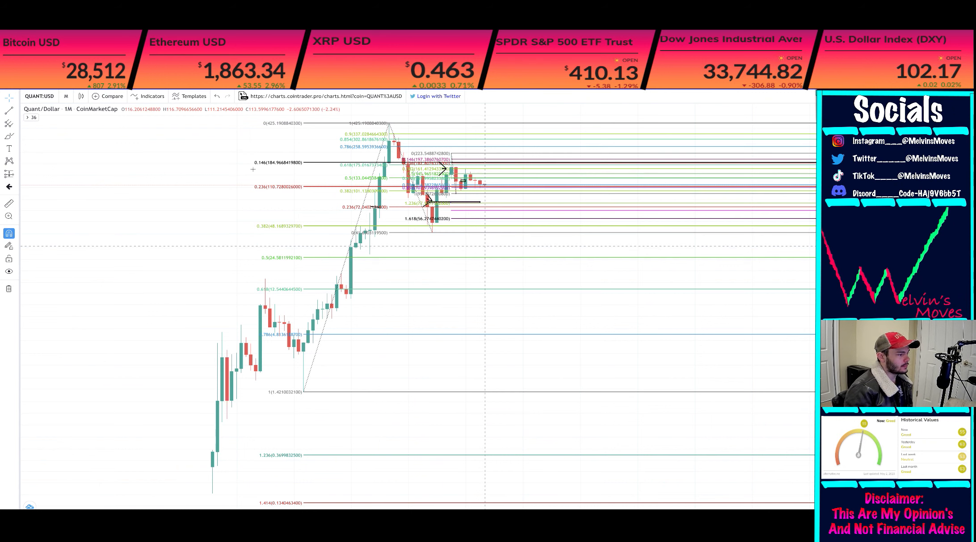
left_click(65, 96)
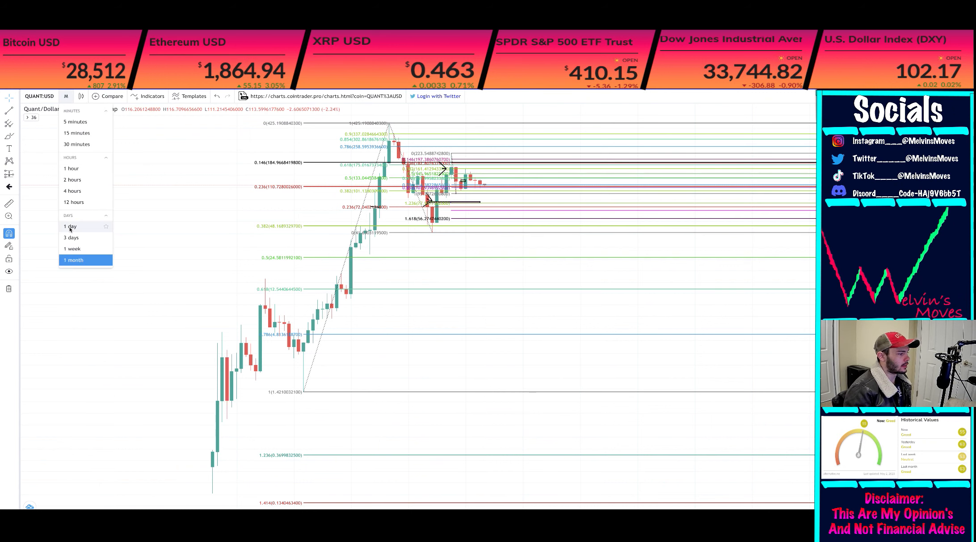
left_click(71, 227)
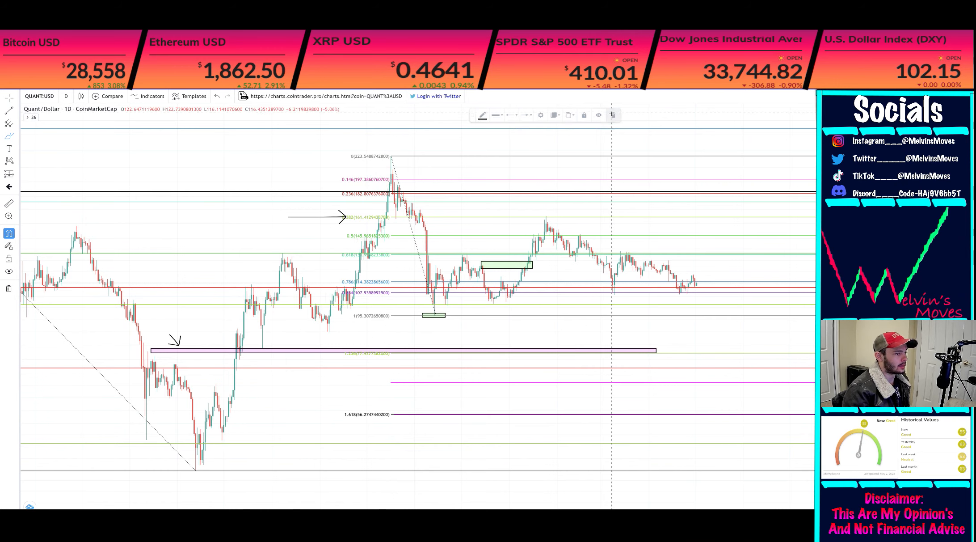
left_click_drag(390, 147, 490, 293)
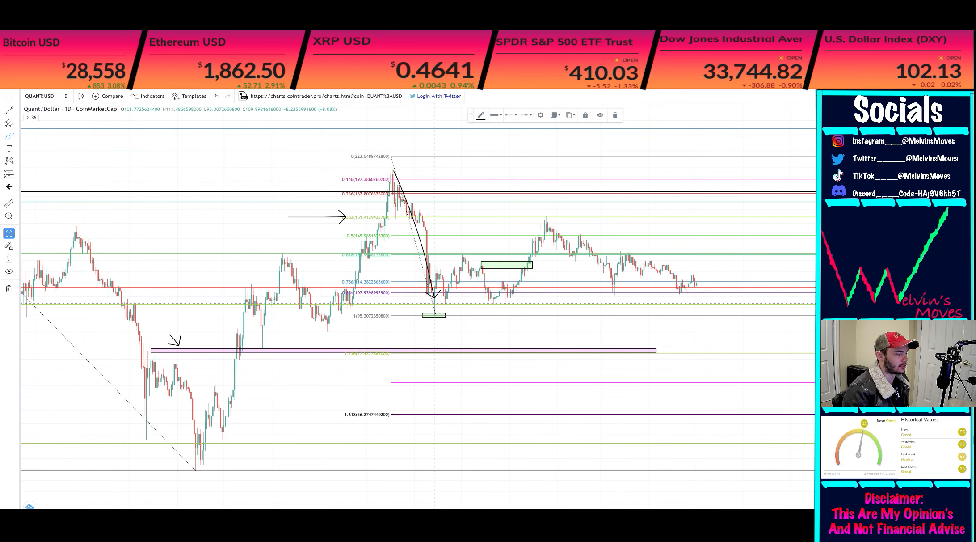
left_click_drag(436, 295, 653, 339)
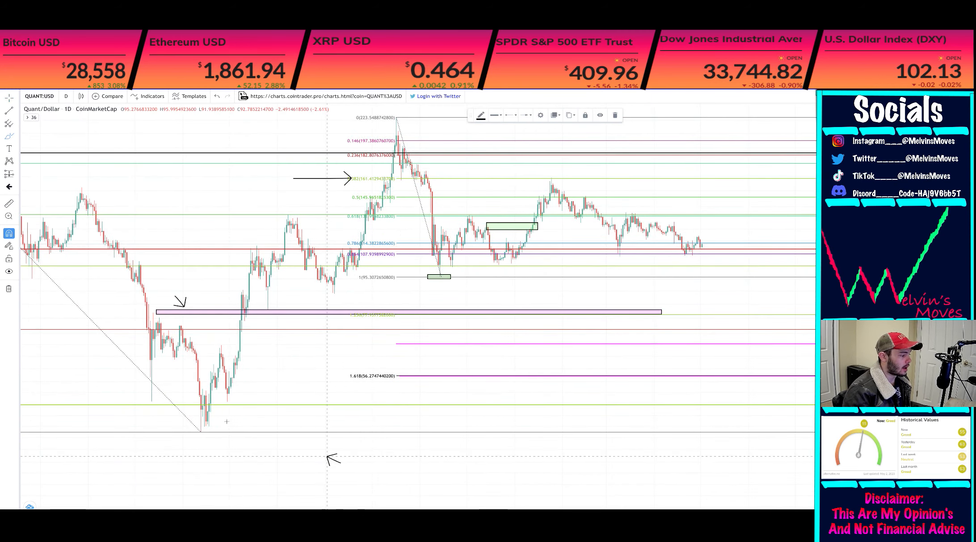
left_click_drag(341, 462, 221, 420)
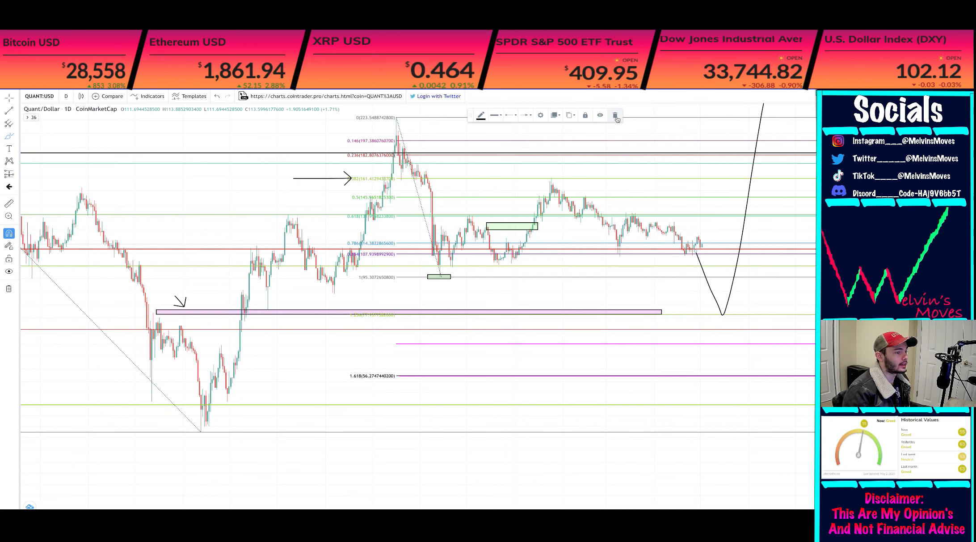
left_click(613, 116)
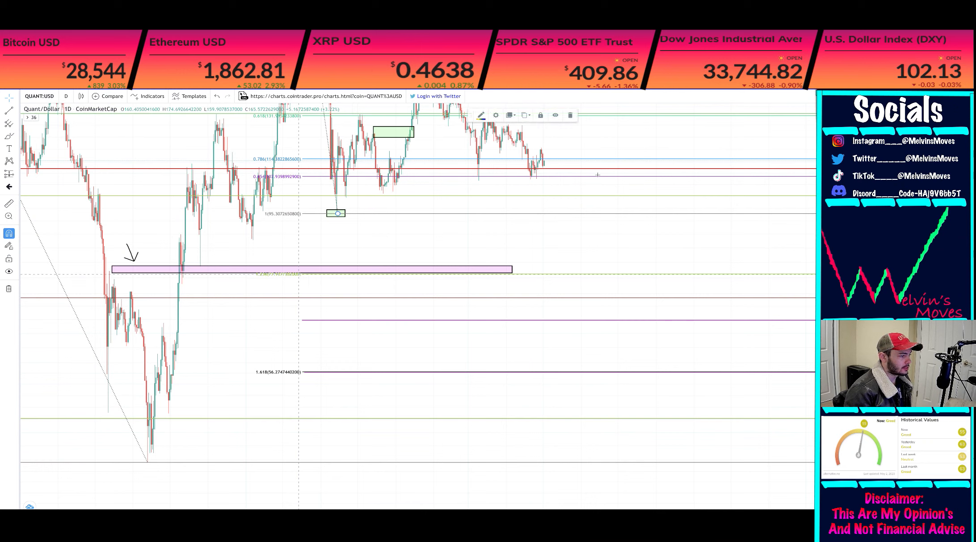
mouse_move(506, 163)
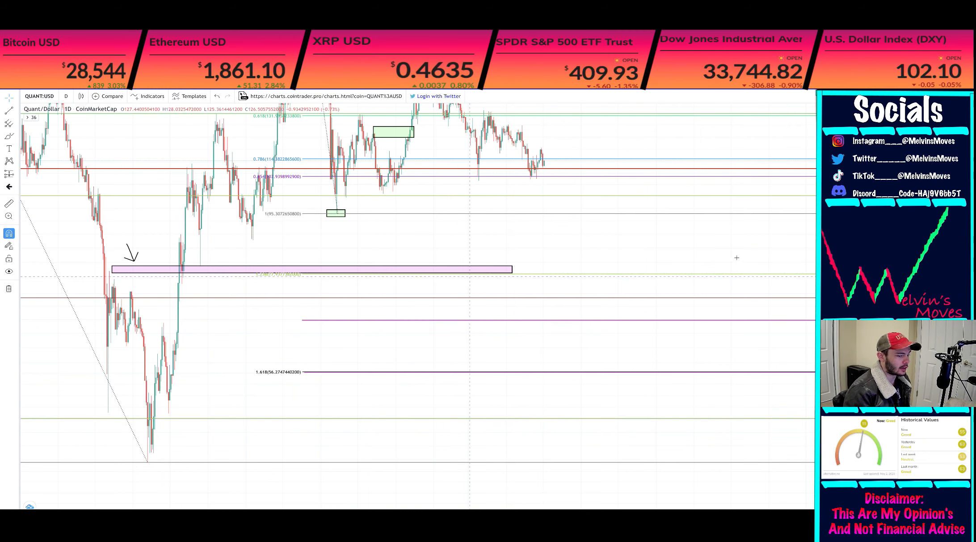
mouse_move(494, 264)
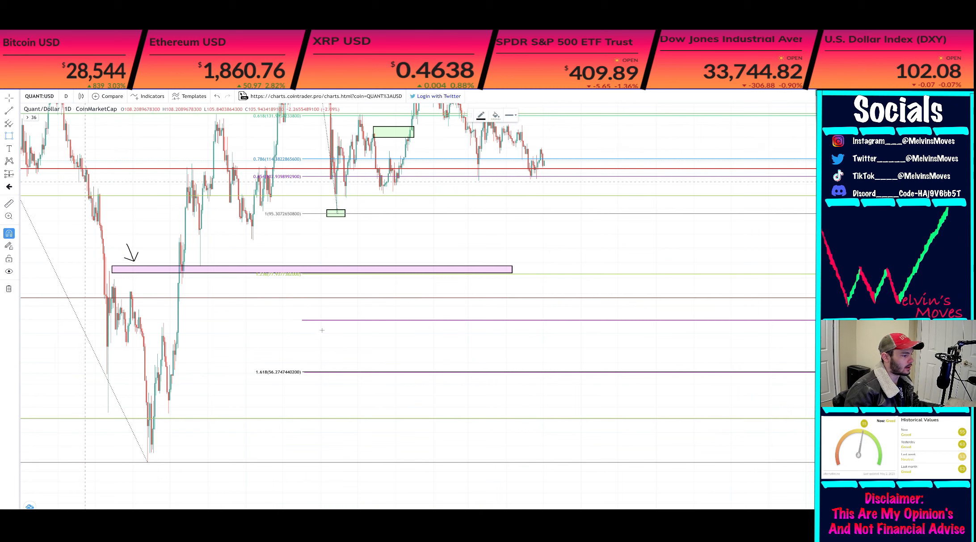
- Draw a green target box below current price and enable the 1.414 Fibonacci level
left_click_drag(303, 319, 603, 329)
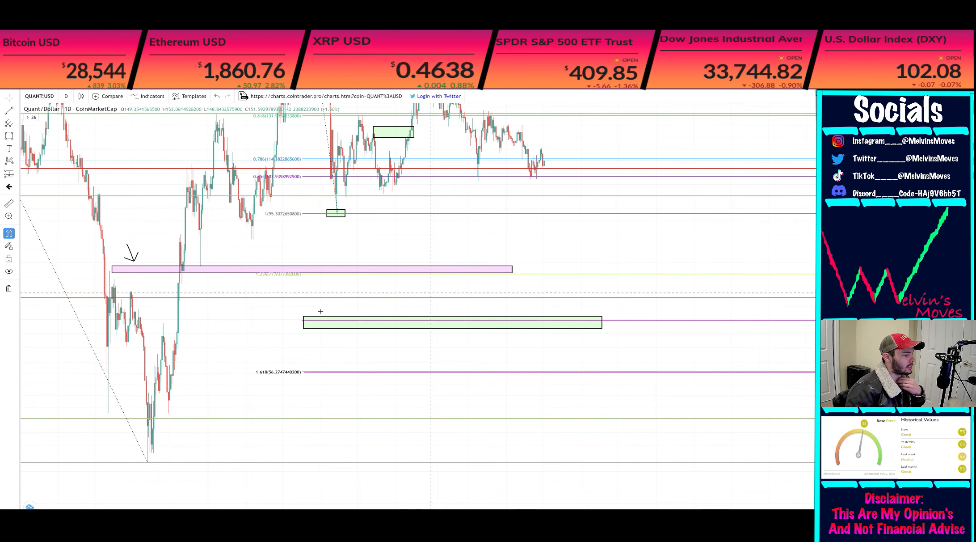
left_click(336, 212)
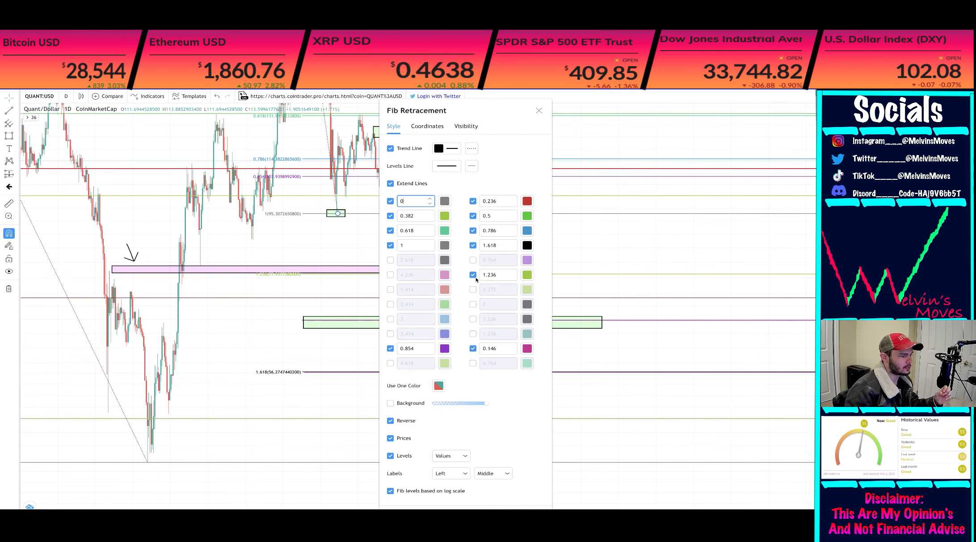
left_click(390, 288)
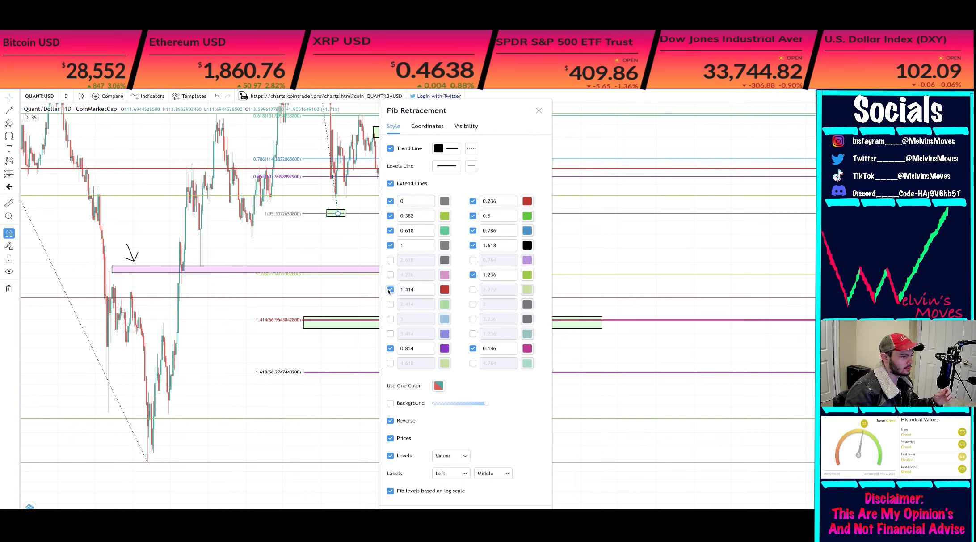
left_click(390, 289)
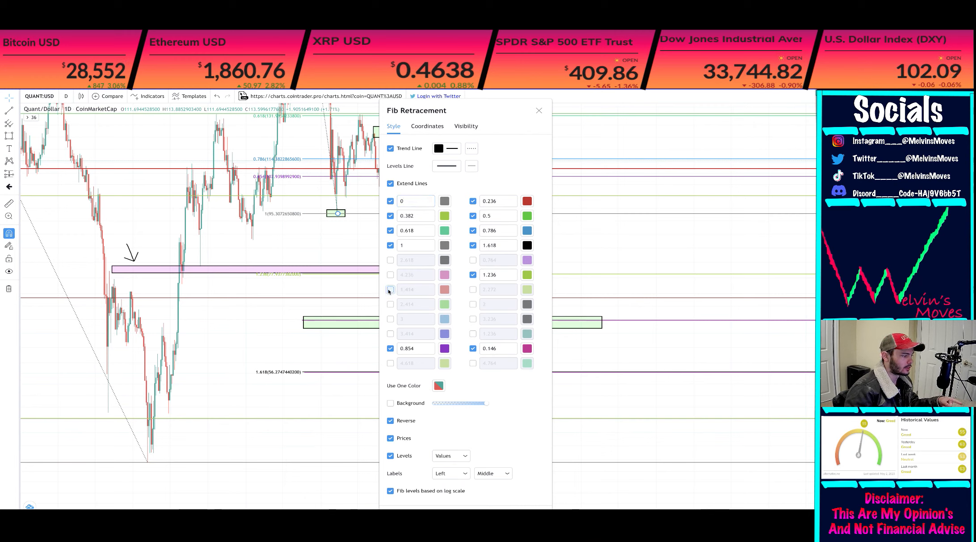
left_click(390, 289)
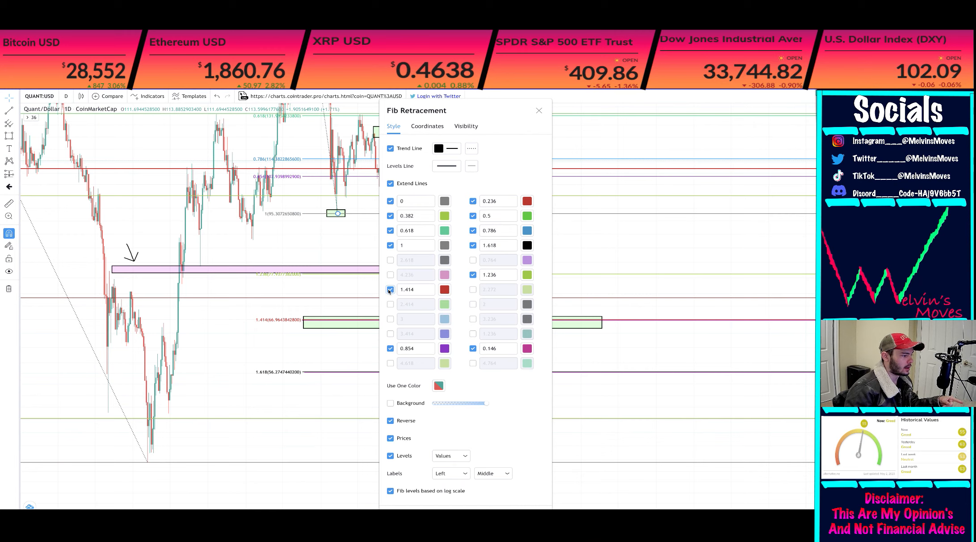
left_click(539, 110)
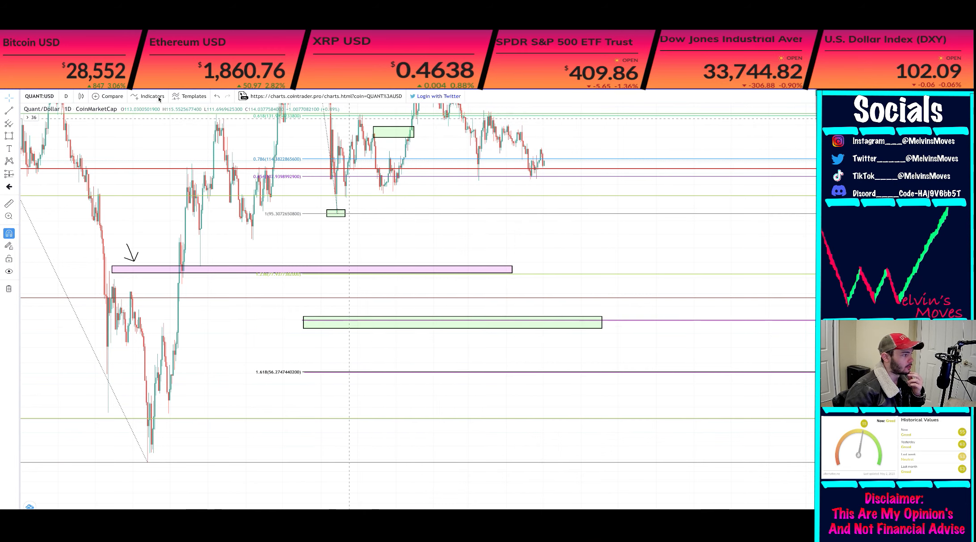
- Set the chart interval to 1 month, confirming the monthly selection a second time
left_click(65, 96)
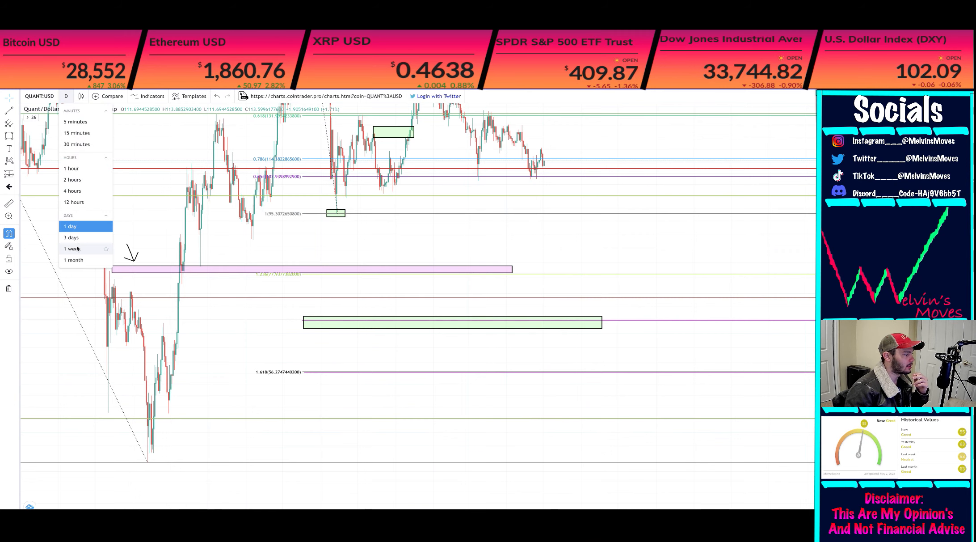
left_click(73, 248)
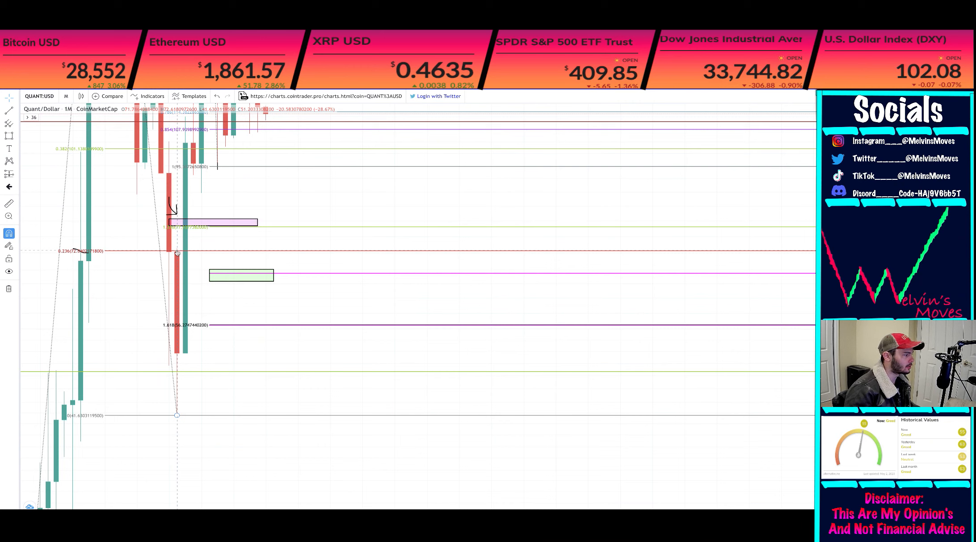
mouse_move(129, 220)
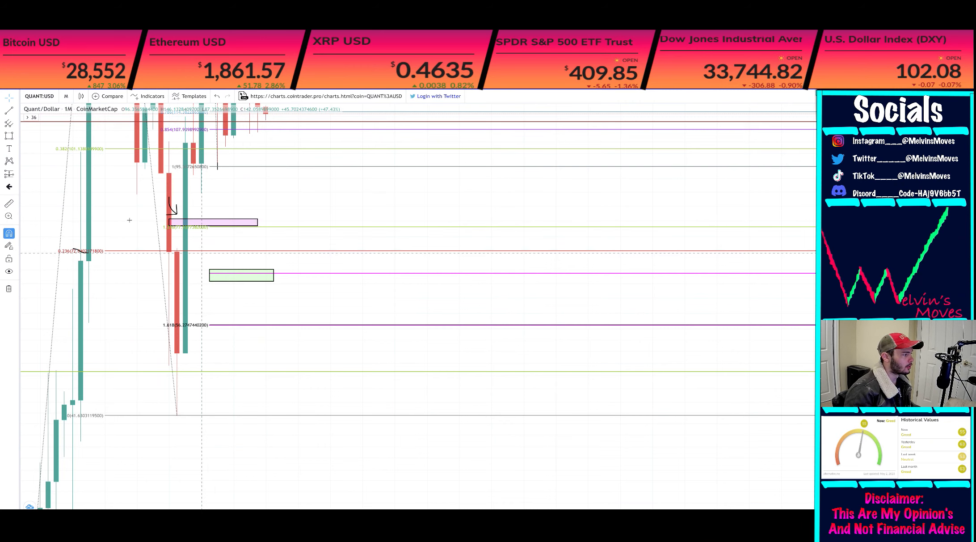
mouse_move(209, 249)
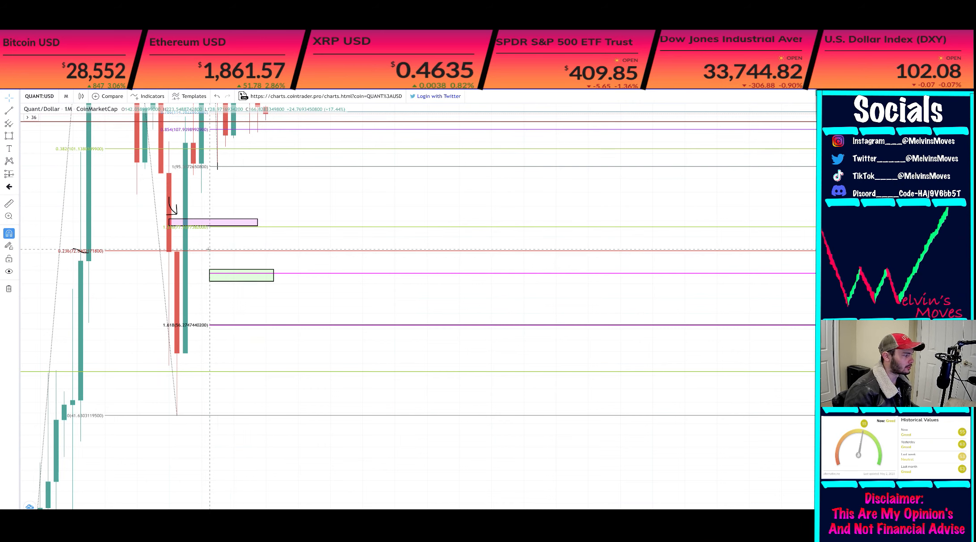
mouse_move(211, 274)
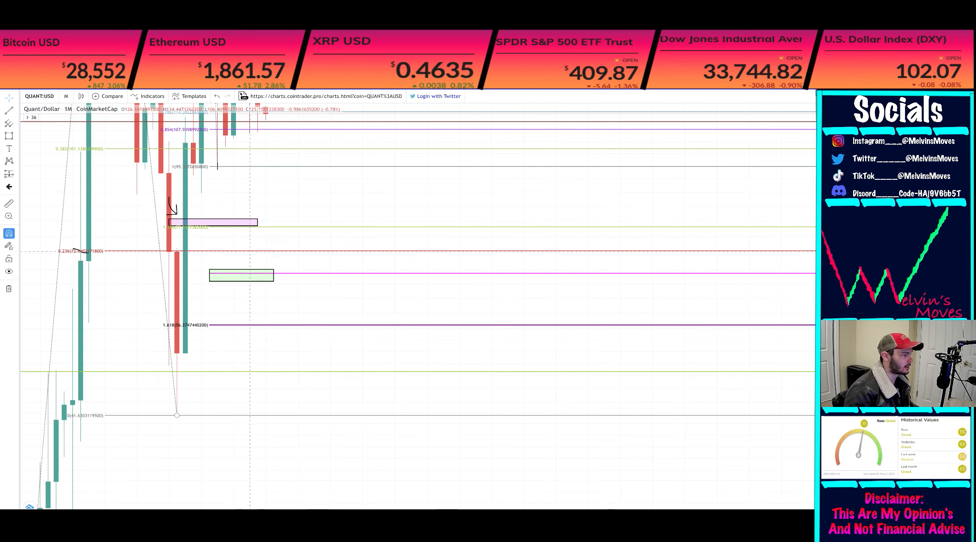
left_click(65, 96)
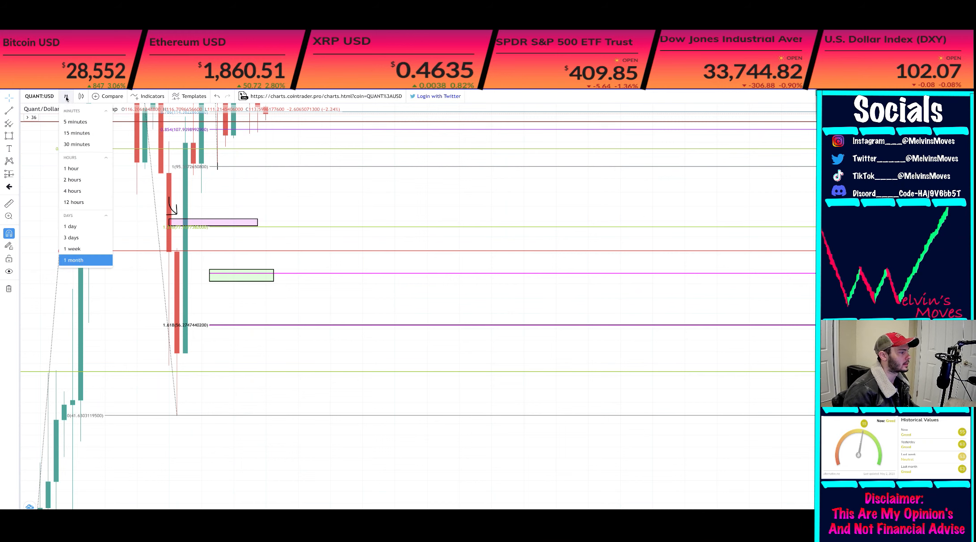
left_click(73, 260)
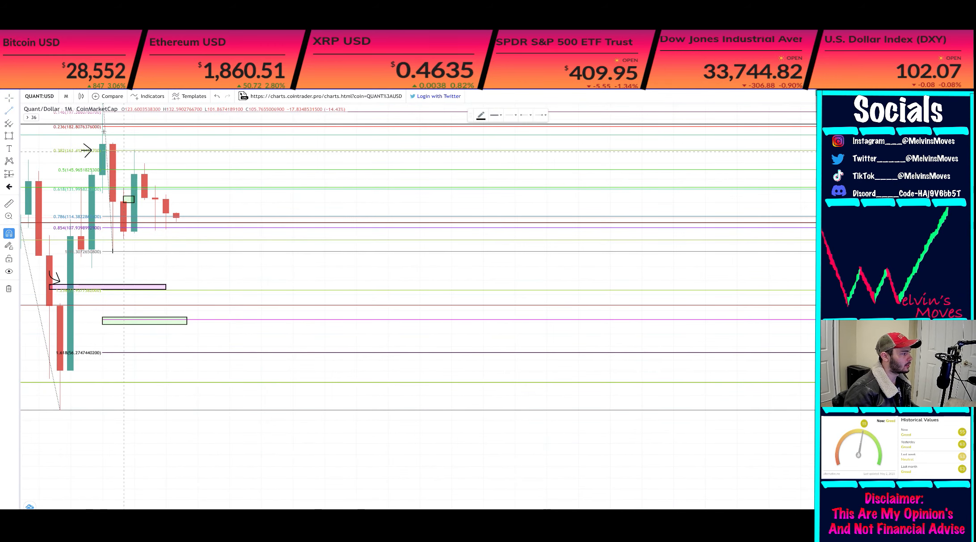
left_click_drag(101, 145, 249, 265)
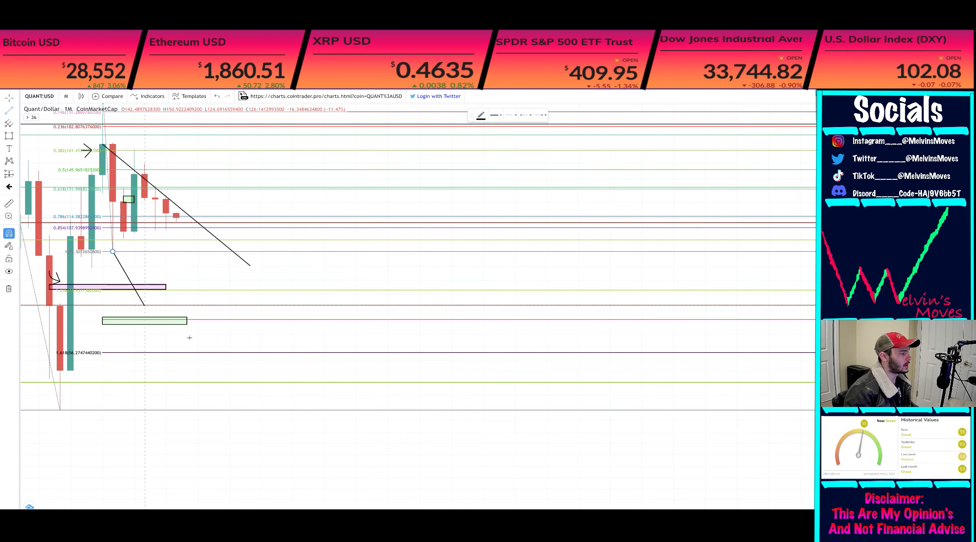
left_click_drag(249, 262, 262, 345)
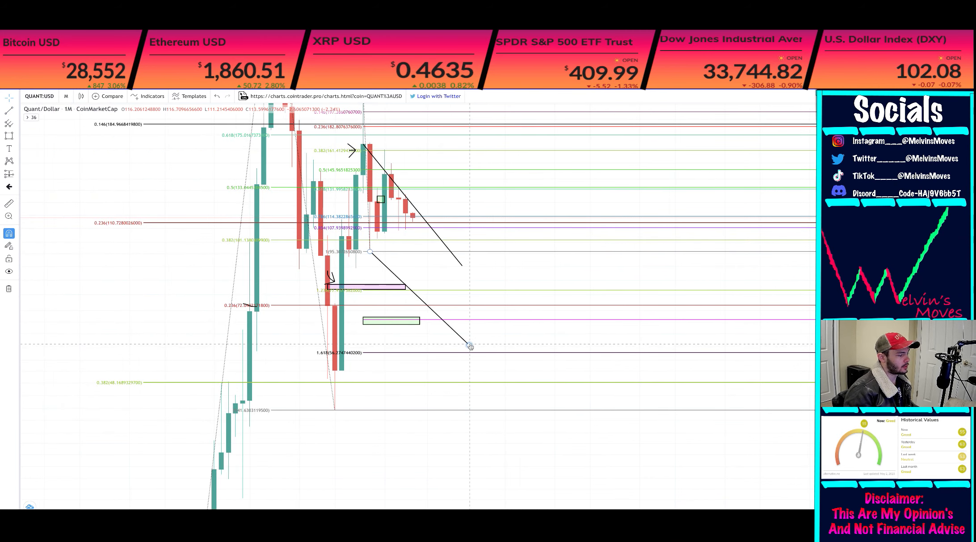
left_click_drag(470, 346, 473, 193)
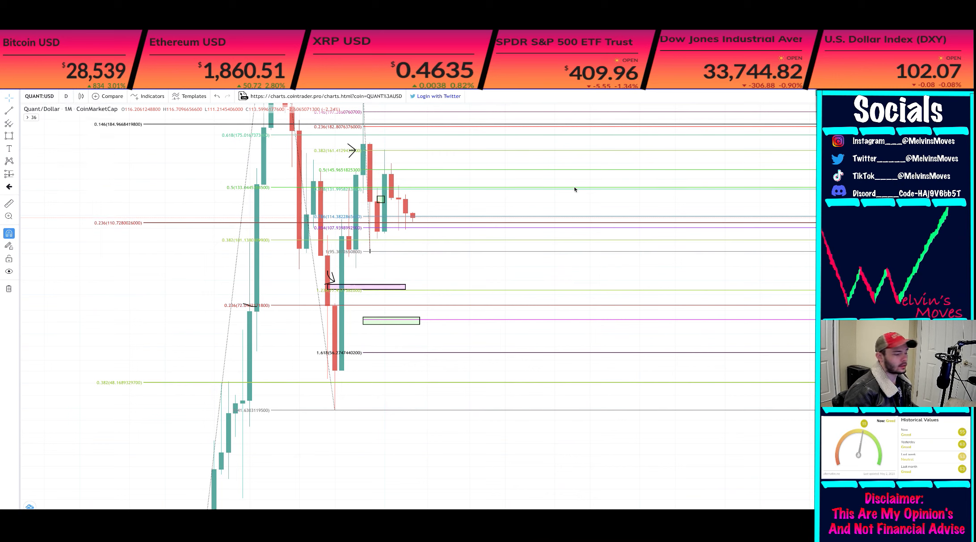
- Set the interval back to 1 day and scroll to fit the daily chart
left_click(67, 95)
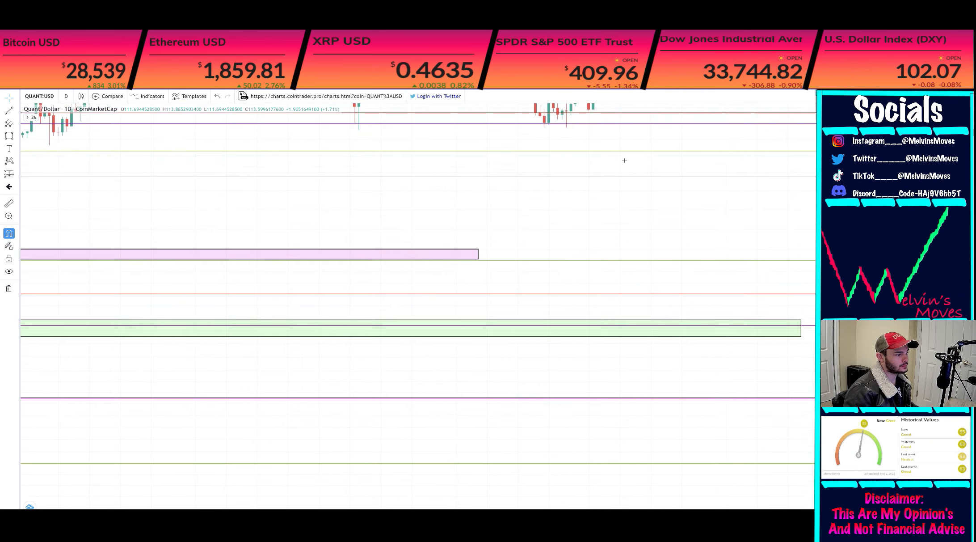
scroll("down", 3)
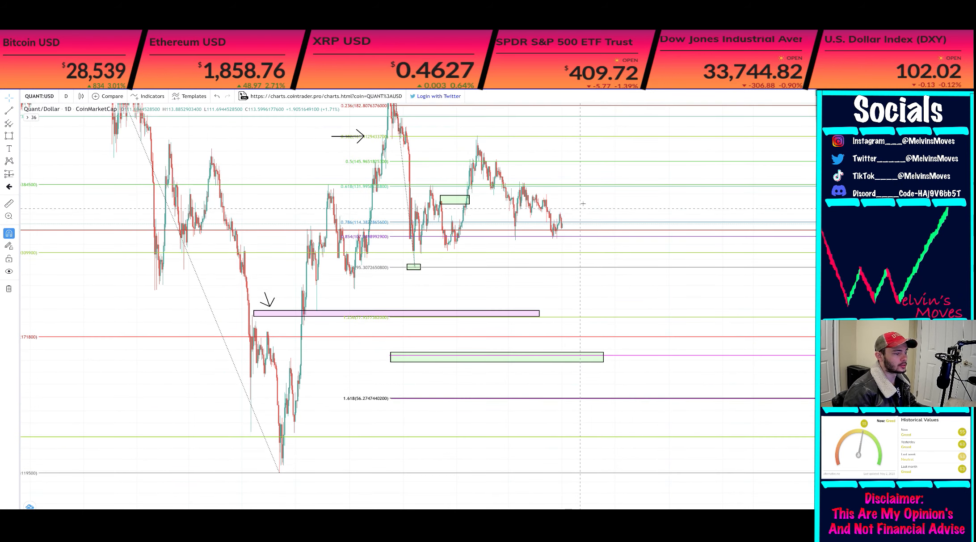
mouse_move(580, 193)
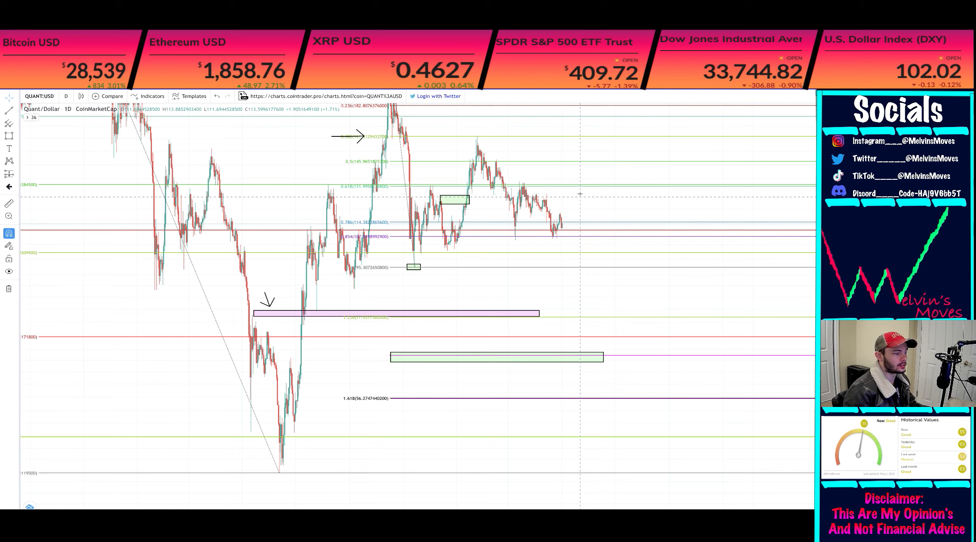